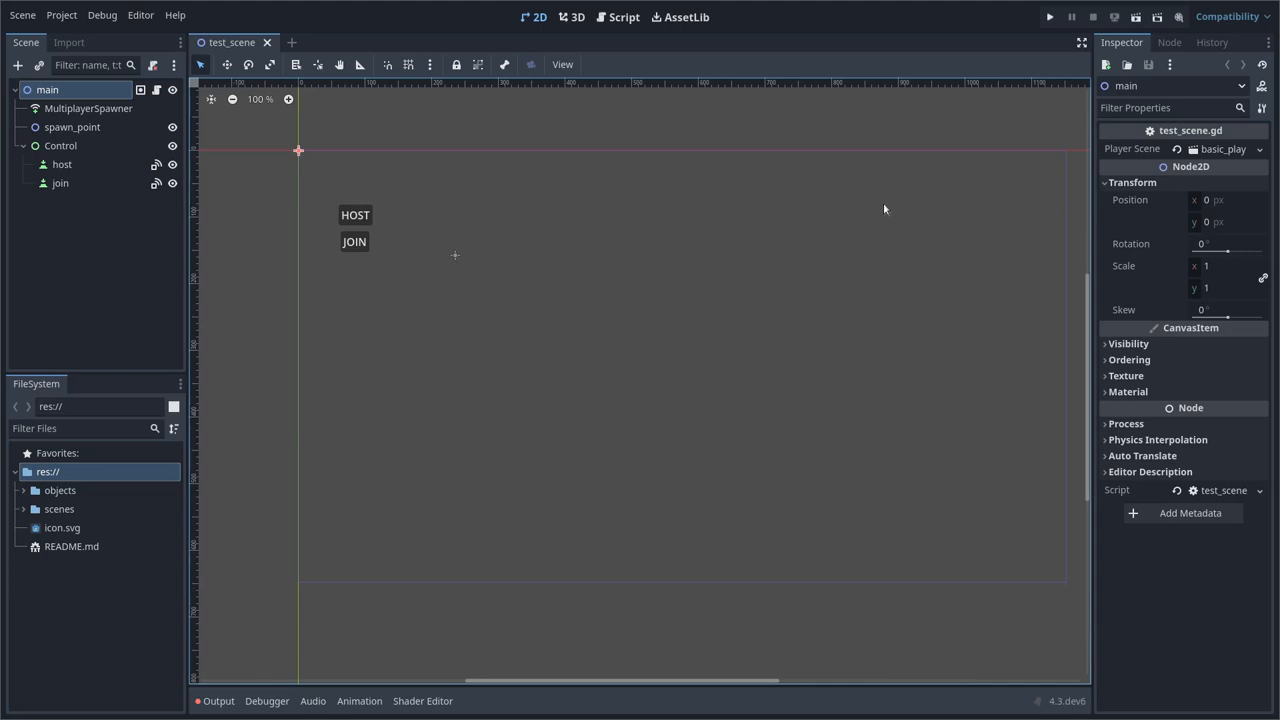
{"action": "mouse_move", "coordinate": [806, 189]}
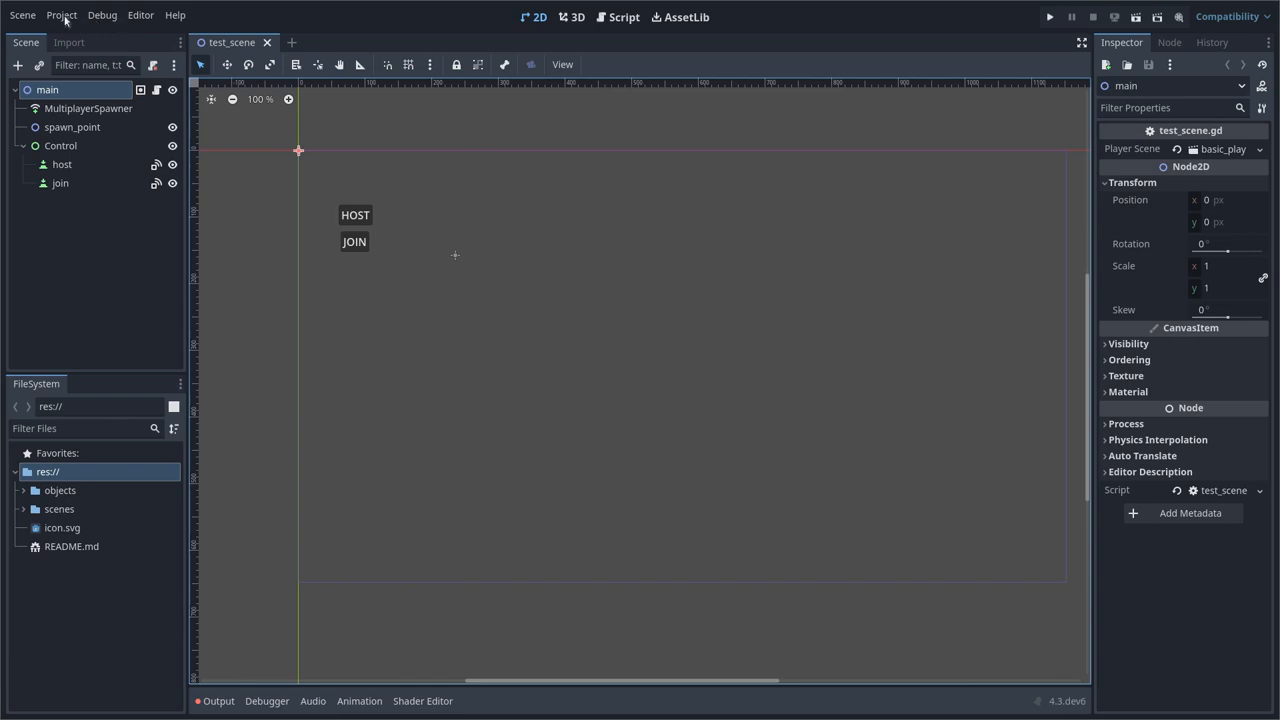
{"action": "mouse_move", "coordinate": [101, 15]}
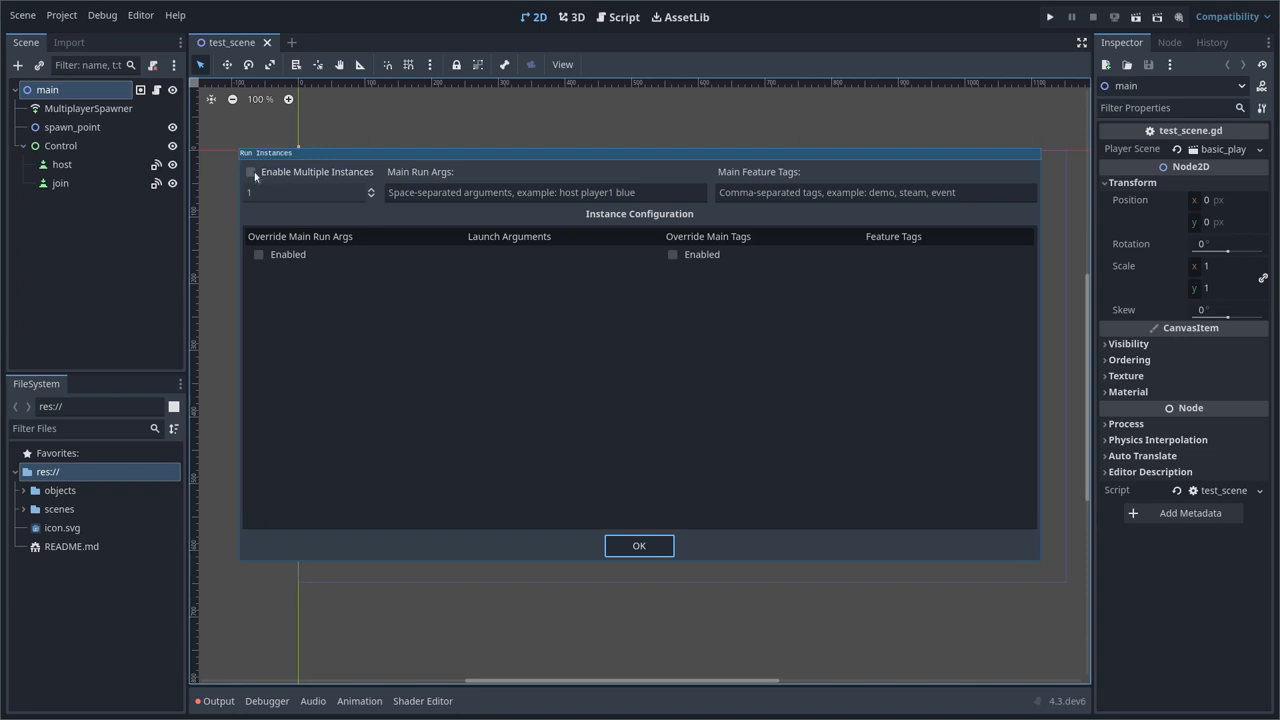
Step: Enable Multiple Instances with a count of 2 in Customize Run Instances and confirm
{"action": "left_click", "coordinate": [250, 171]}
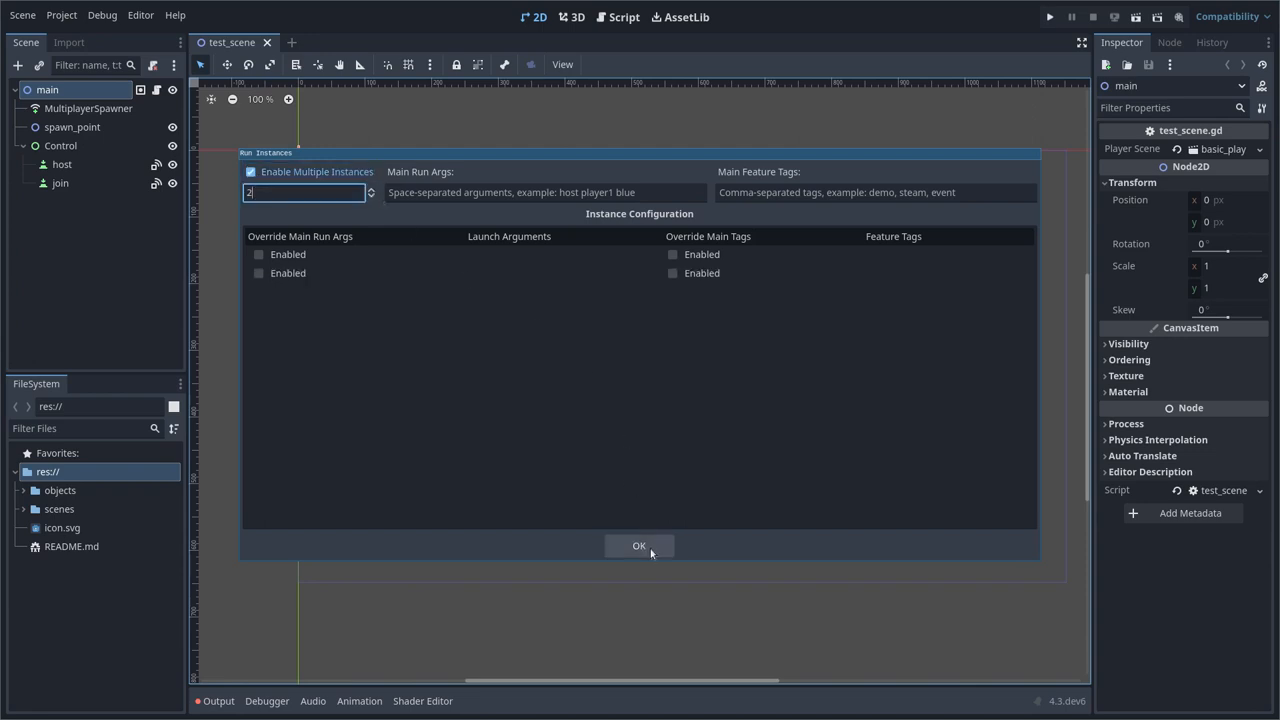
{"action": "left_click", "coordinate": [639, 545]}
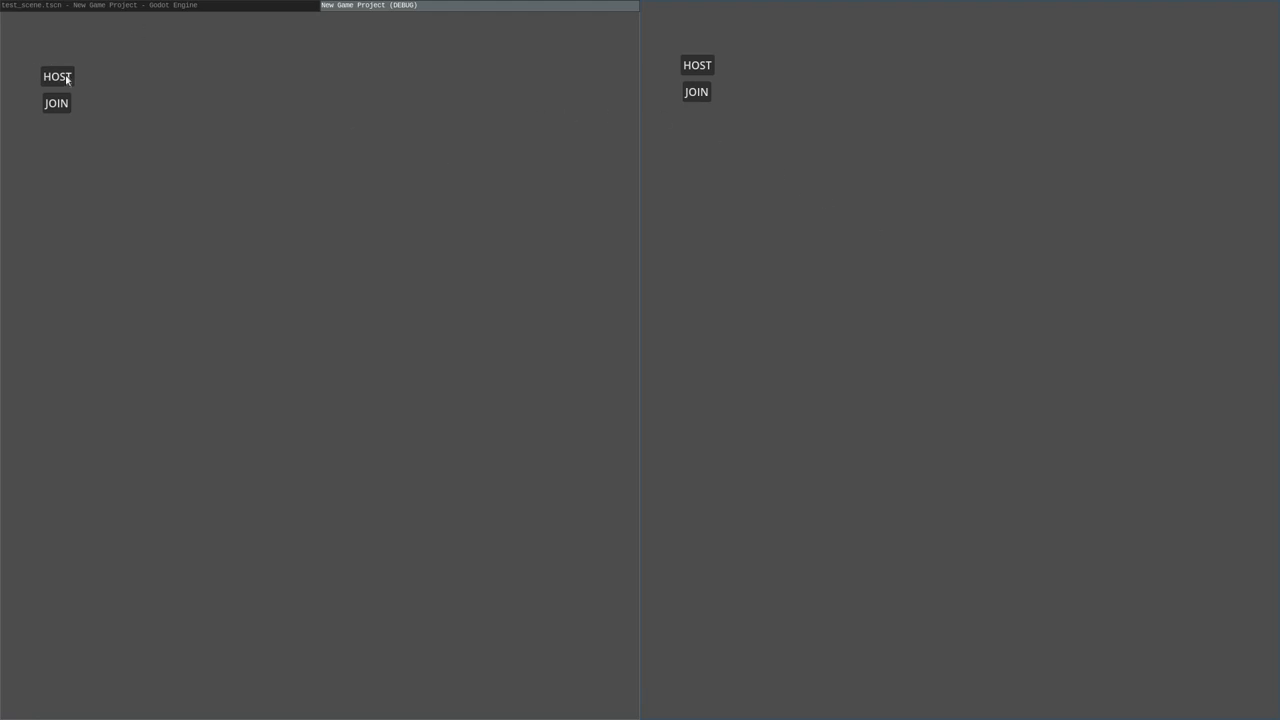
Step: Host the game from the first window so the second can join it
{"action": "left_click", "coordinate": [56, 76]}
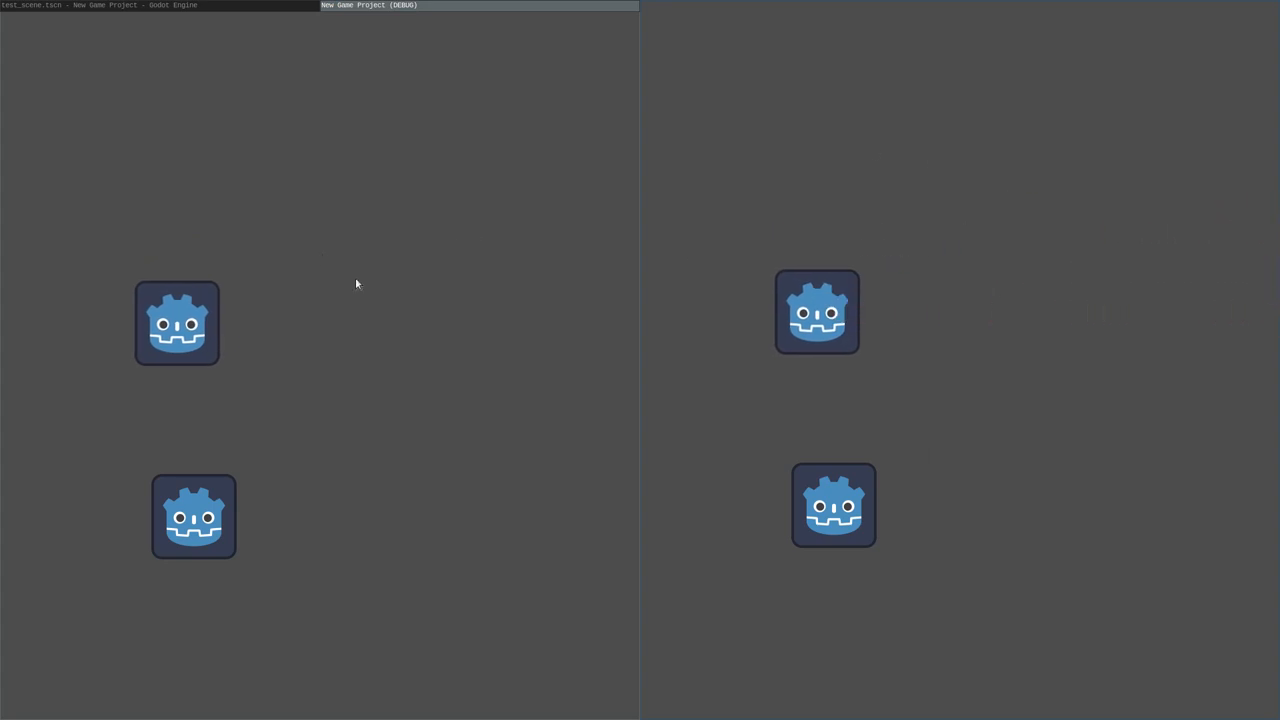
{"action": "mouse_move", "coordinate": [860, 213]}
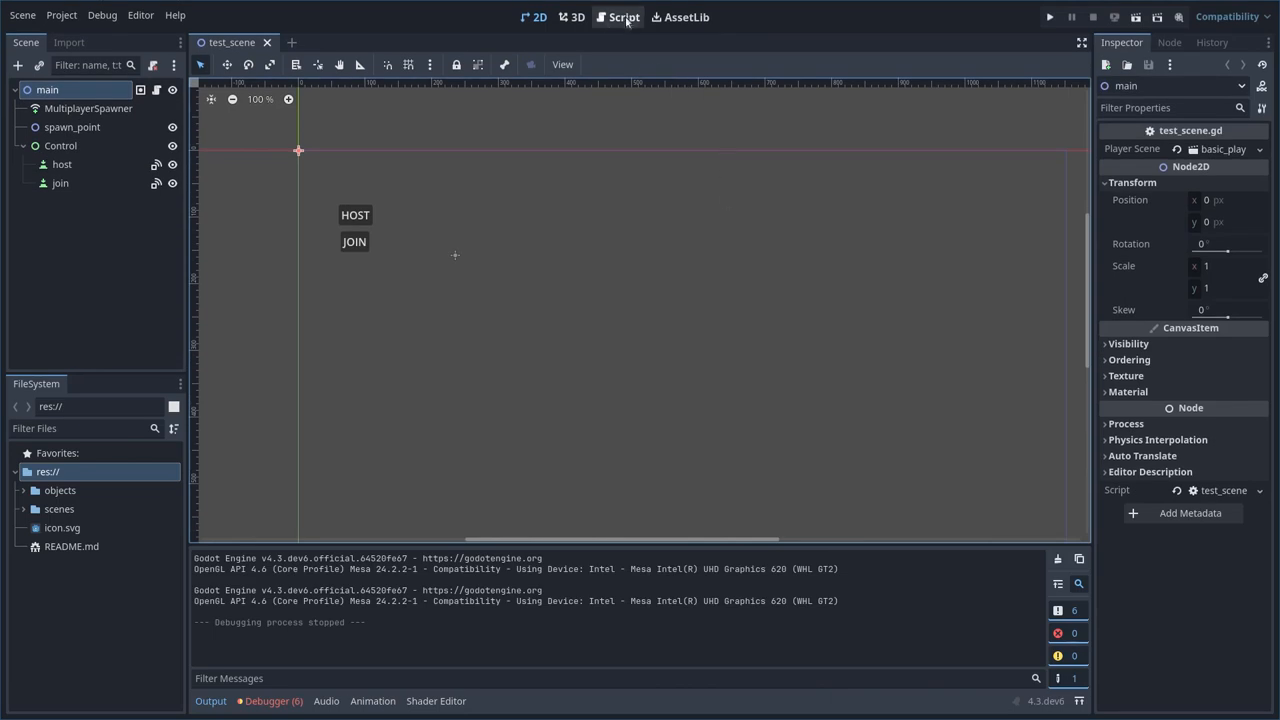
{"action": "mouse_move", "coordinate": [575, 66]}
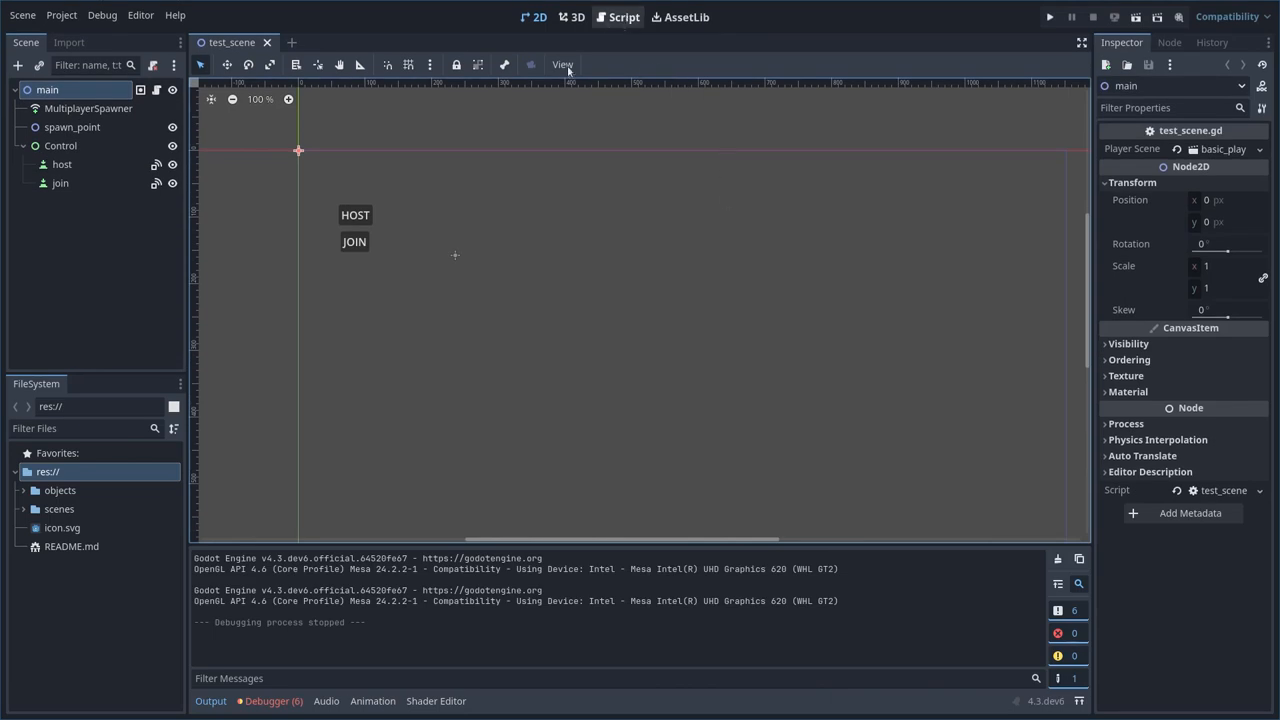
Step: Expand objects > player in the FileSystem dock to reach basic_player.gd
{"action": "left_click", "coordinate": [24, 490]}
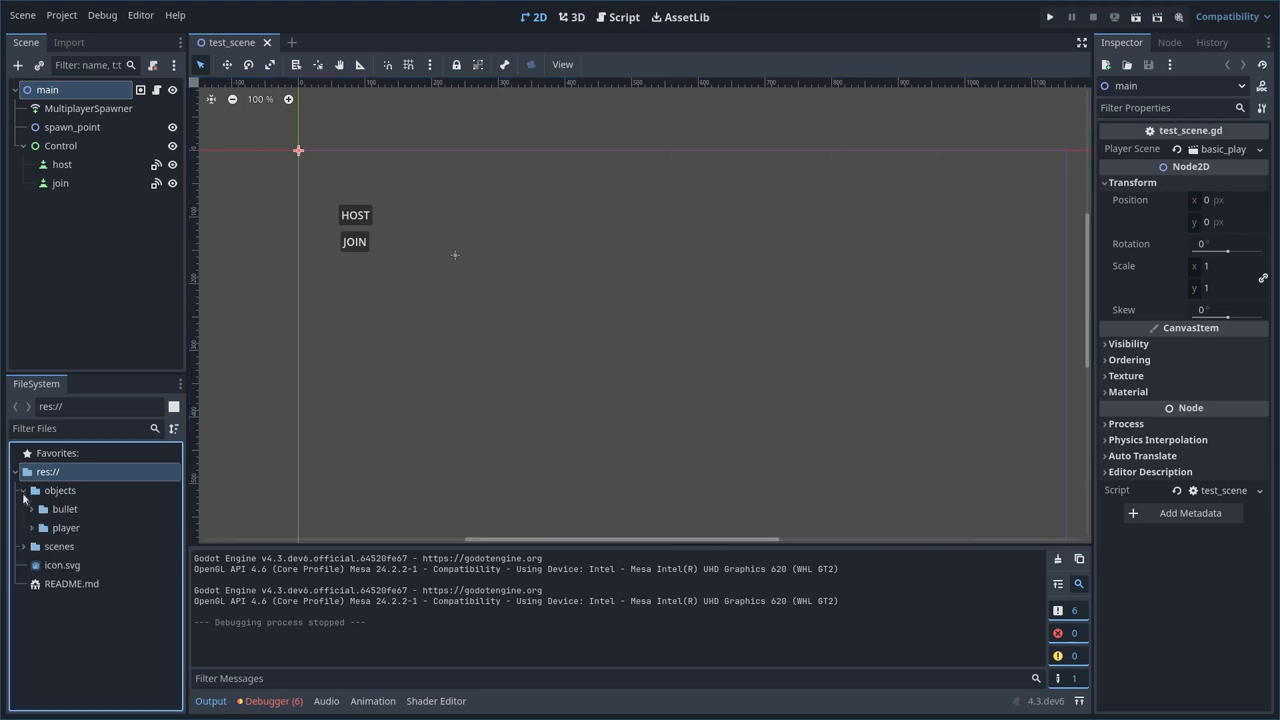
{"action": "left_click", "coordinate": [66, 527]}
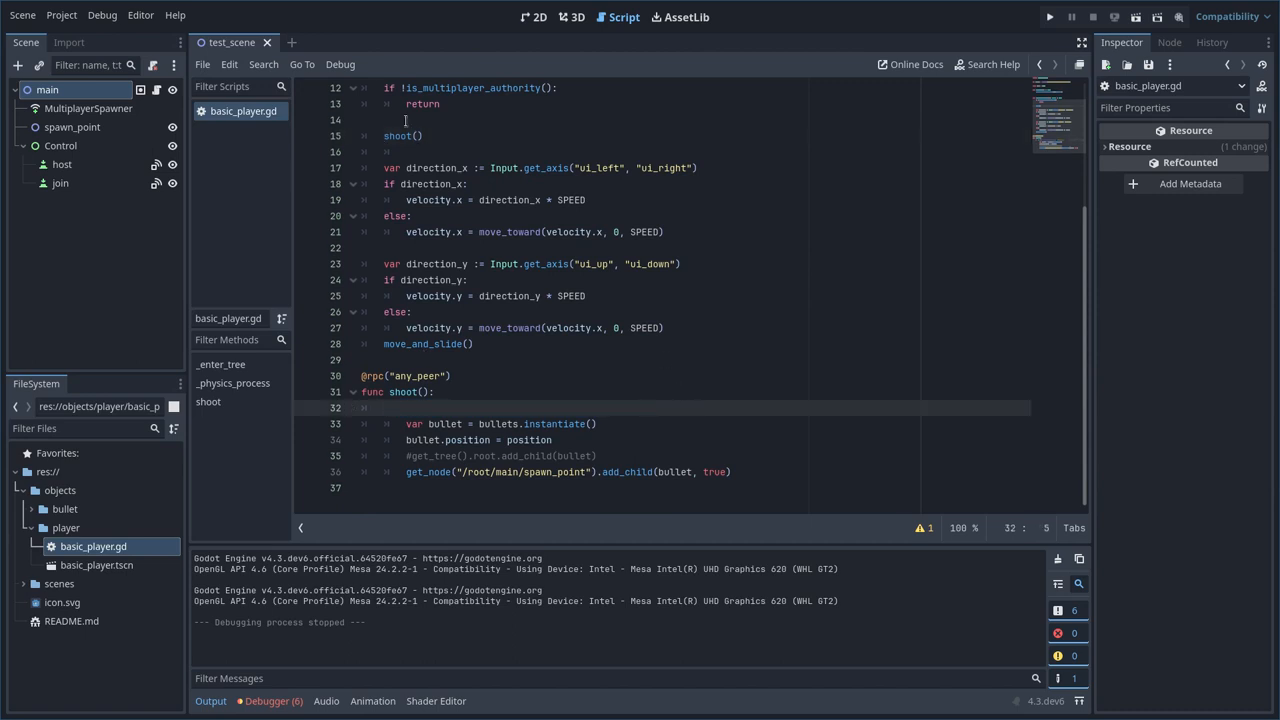
{"action": "type", "text": "if Input.is_action_just_pressed(\"ui_accept\"):"}
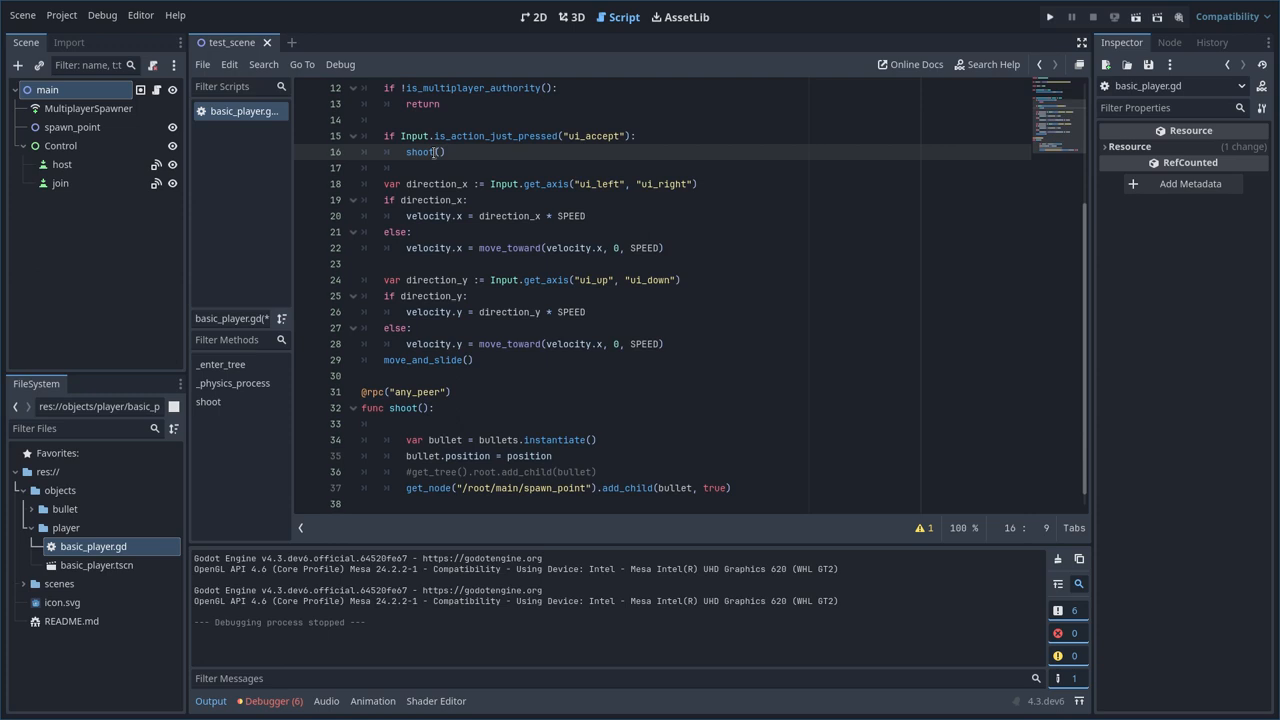
{"action": "type", "text": ".rpc"}
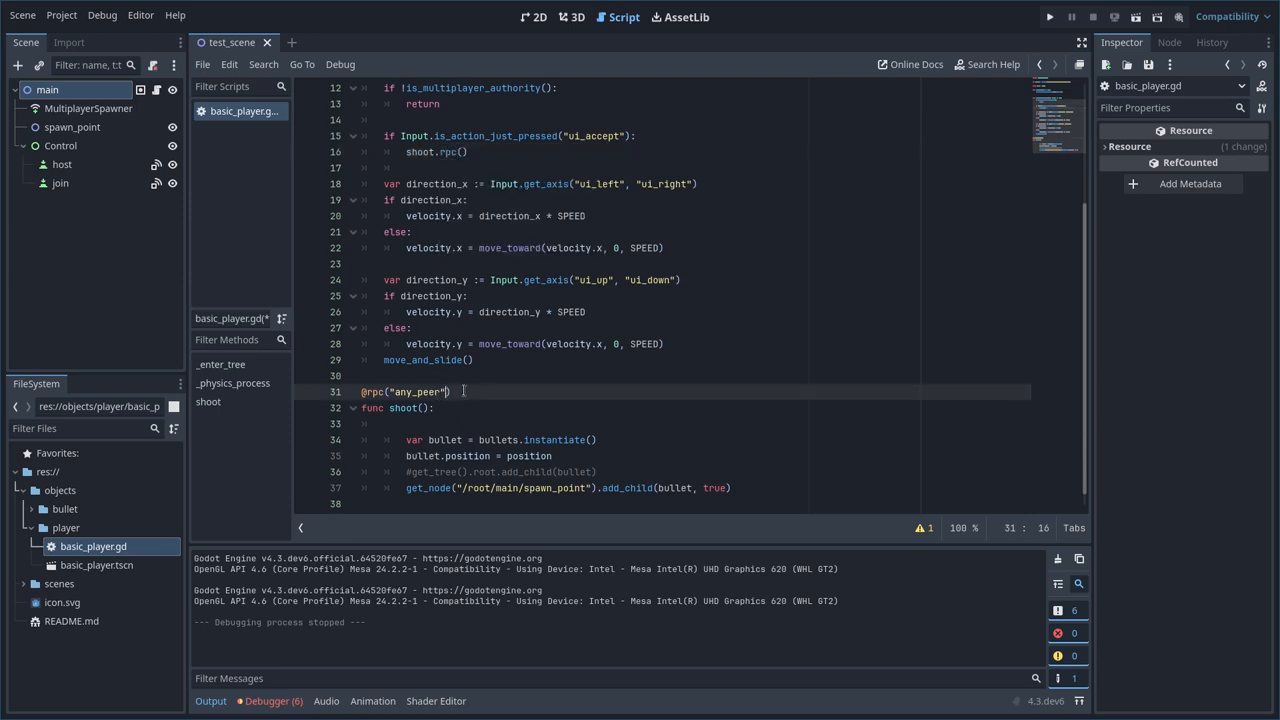
{"action": "type", "text": ", \""}
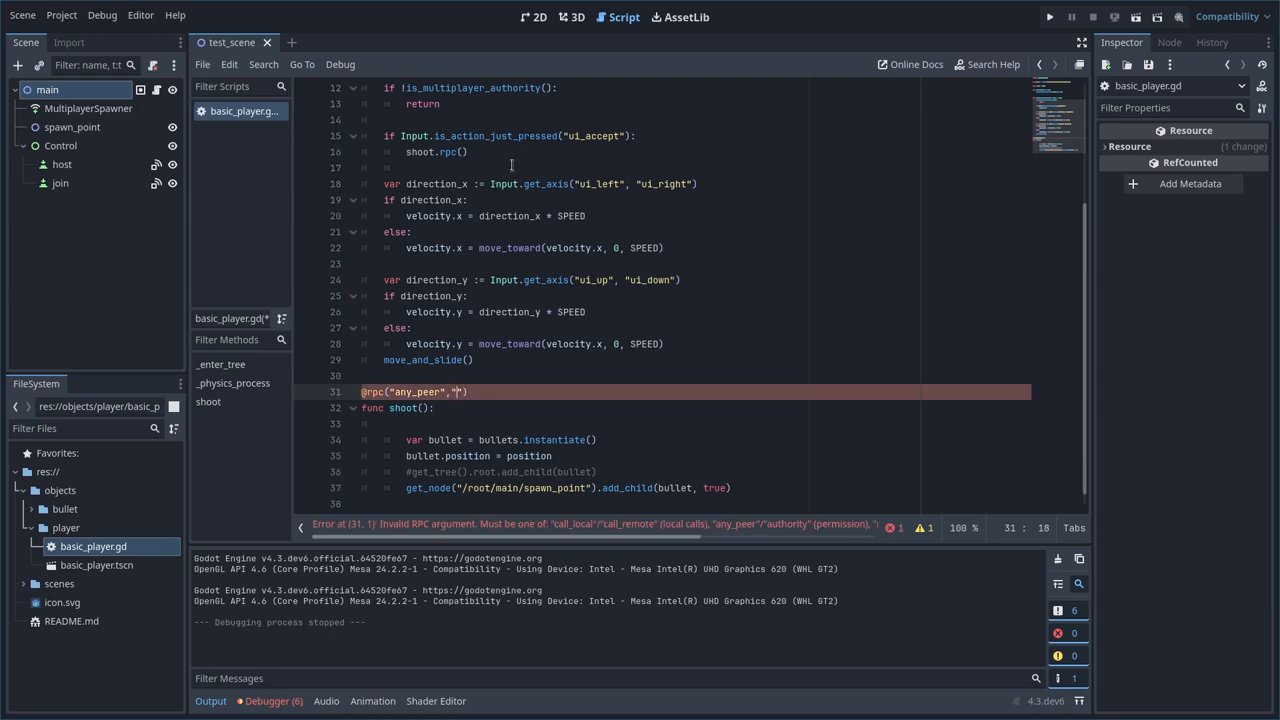
{"action": "type", "text": "call_local"}
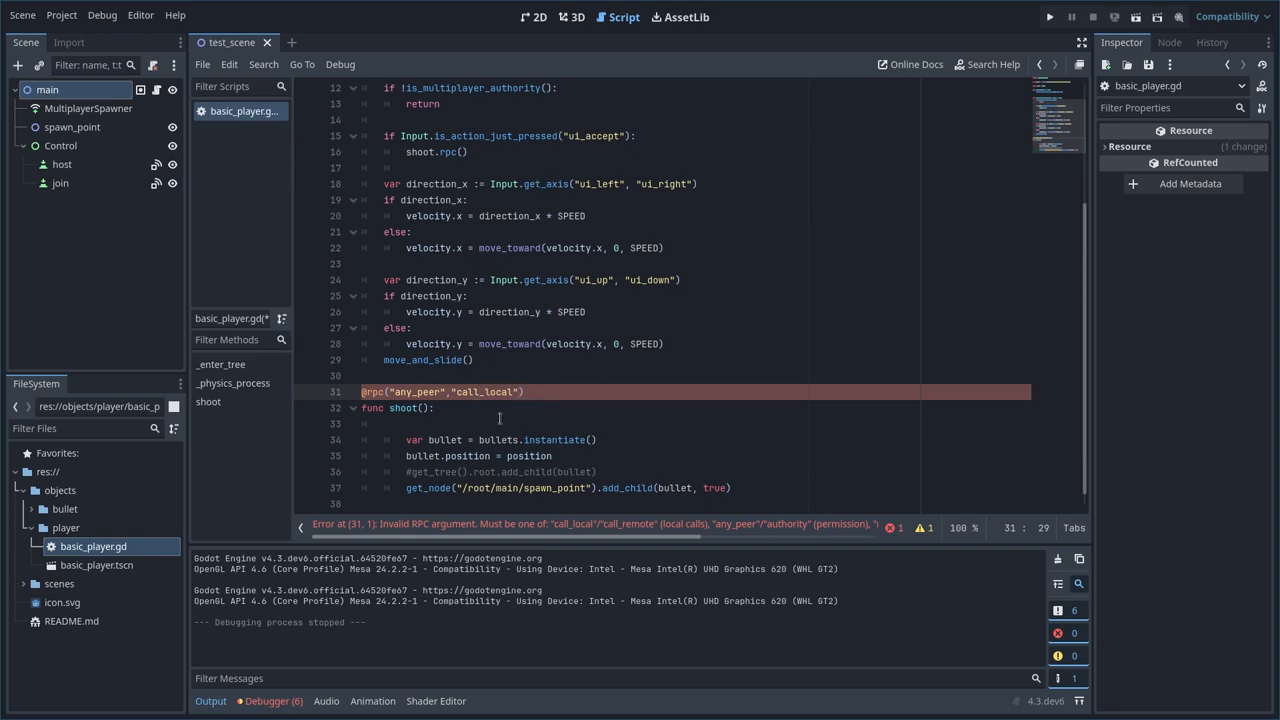
{"action": "left_click", "coordinate": [1049, 14]}
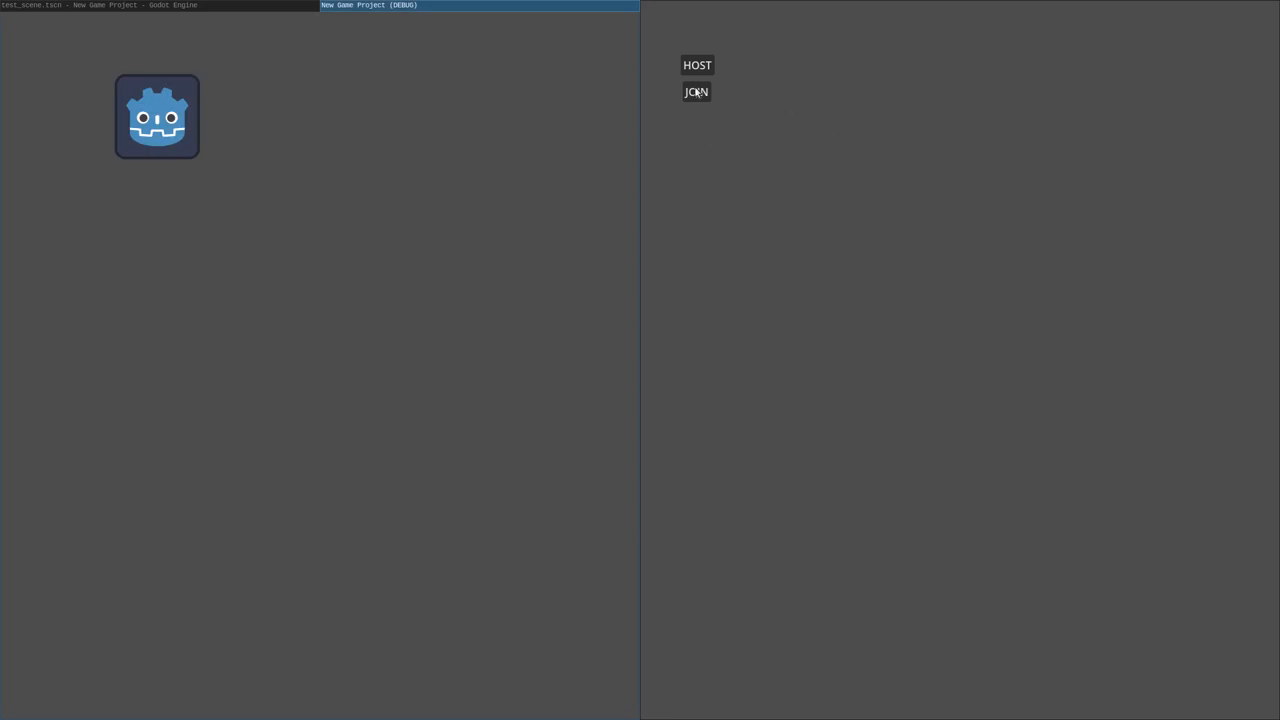
Step: Join the hosted game from the second window
{"action": "left_click", "coordinate": [693, 92]}
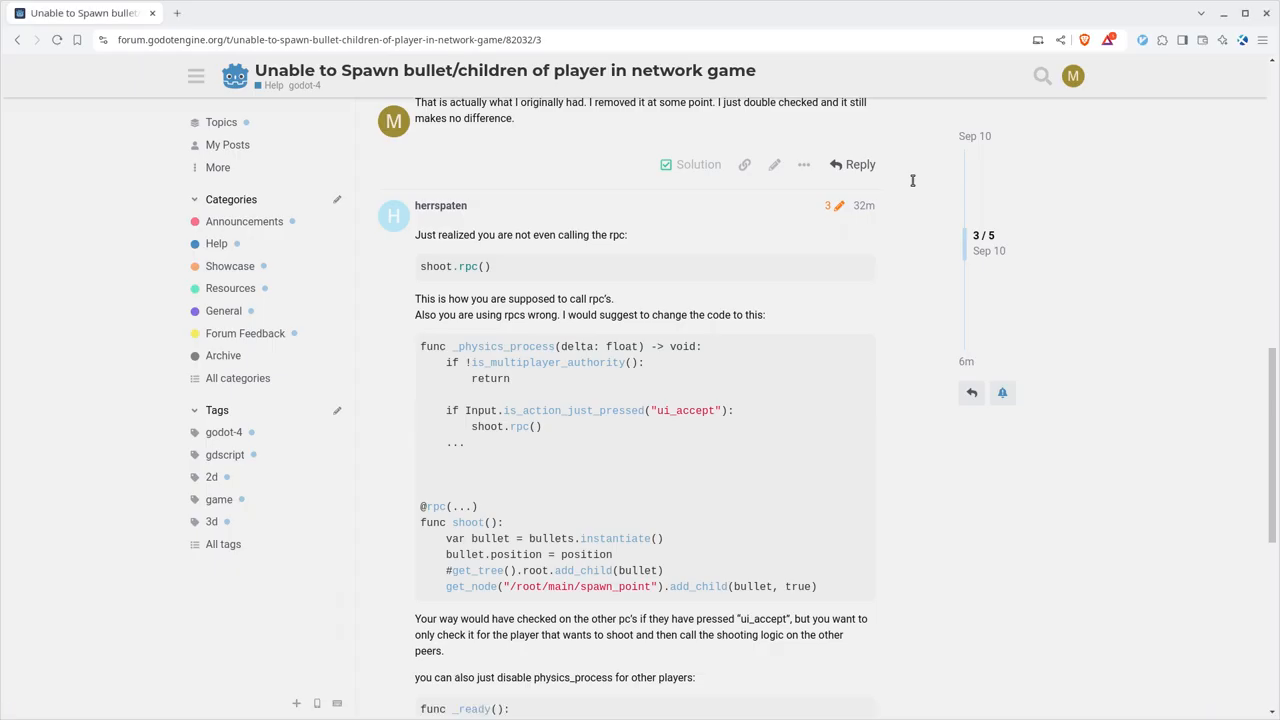
{"action": "mouse_move", "coordinate": [856, 135]}
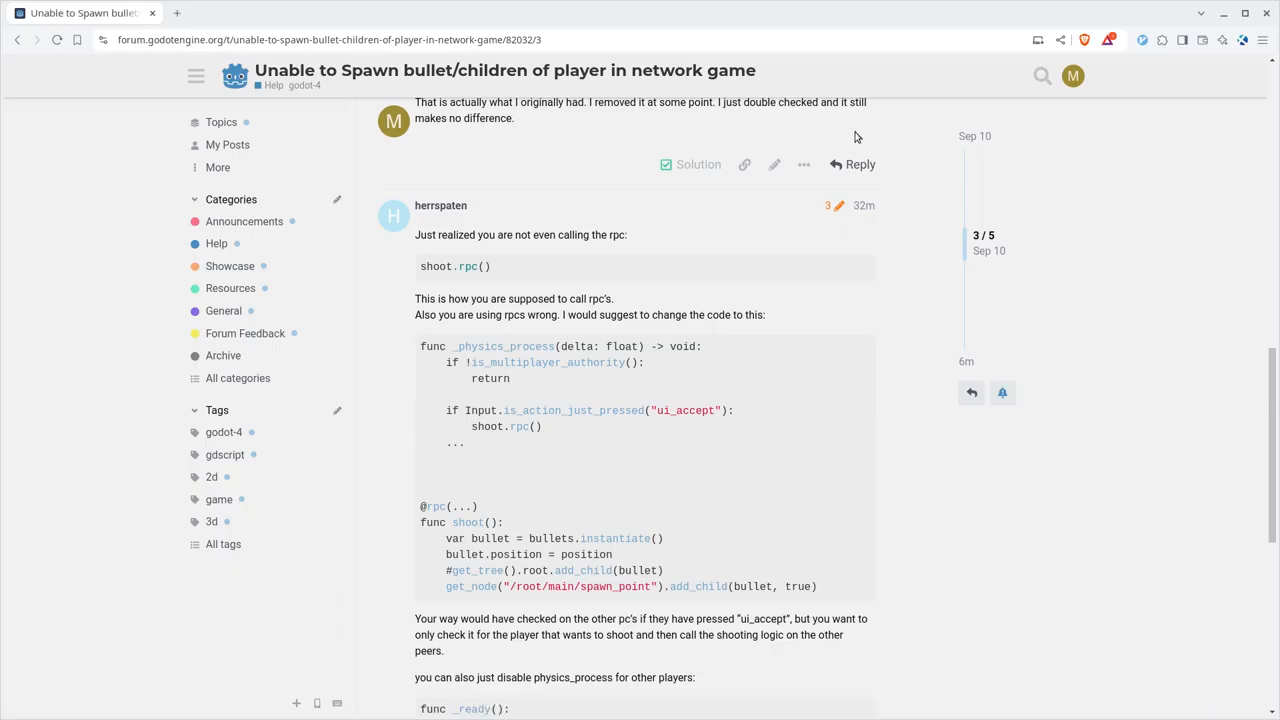
{"action": "mouse_move", "coordinate": [675, 214]}
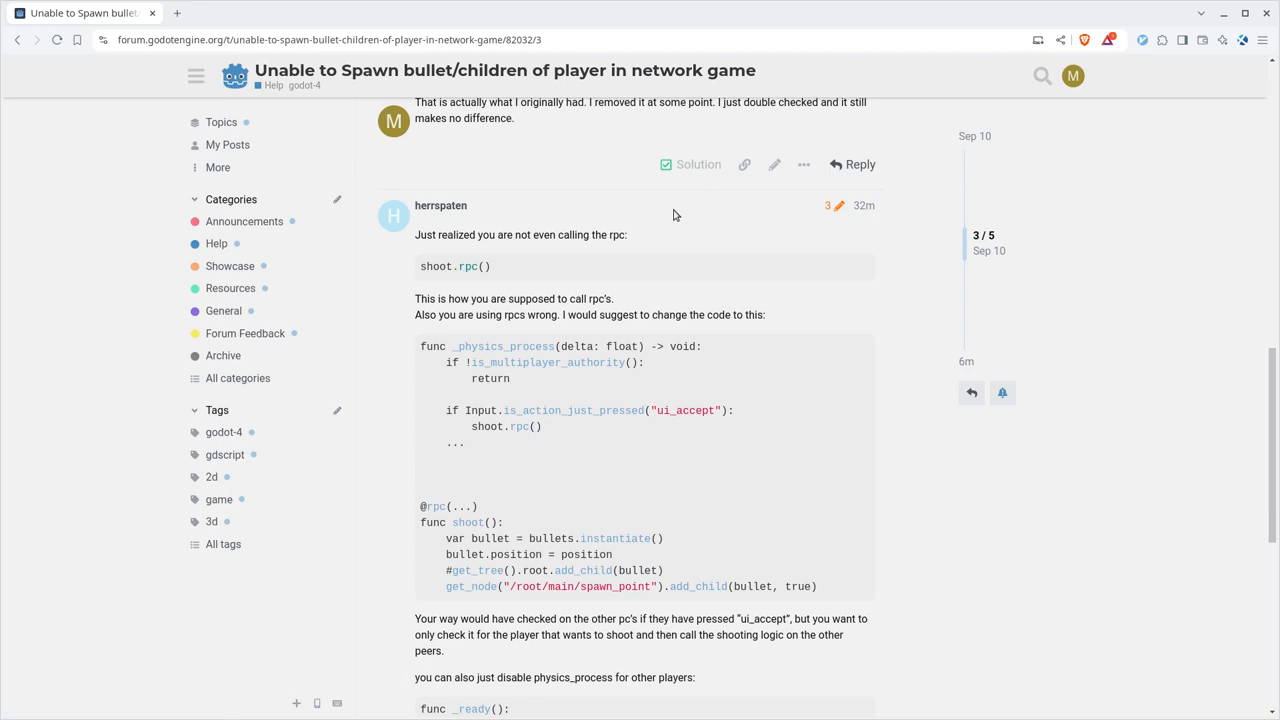
{"action": "mouse_move", "coordinate": [670, 277]}
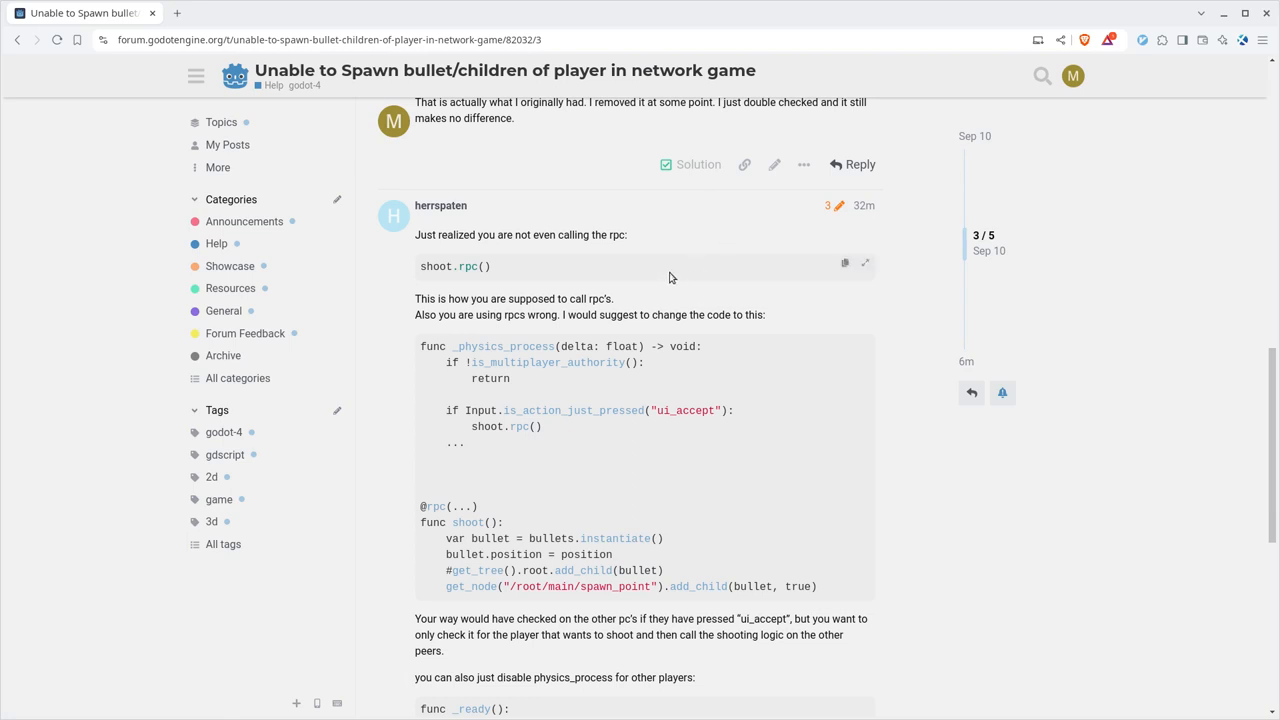
{"action": "mouse_move", "coordinate": [440, 214]}
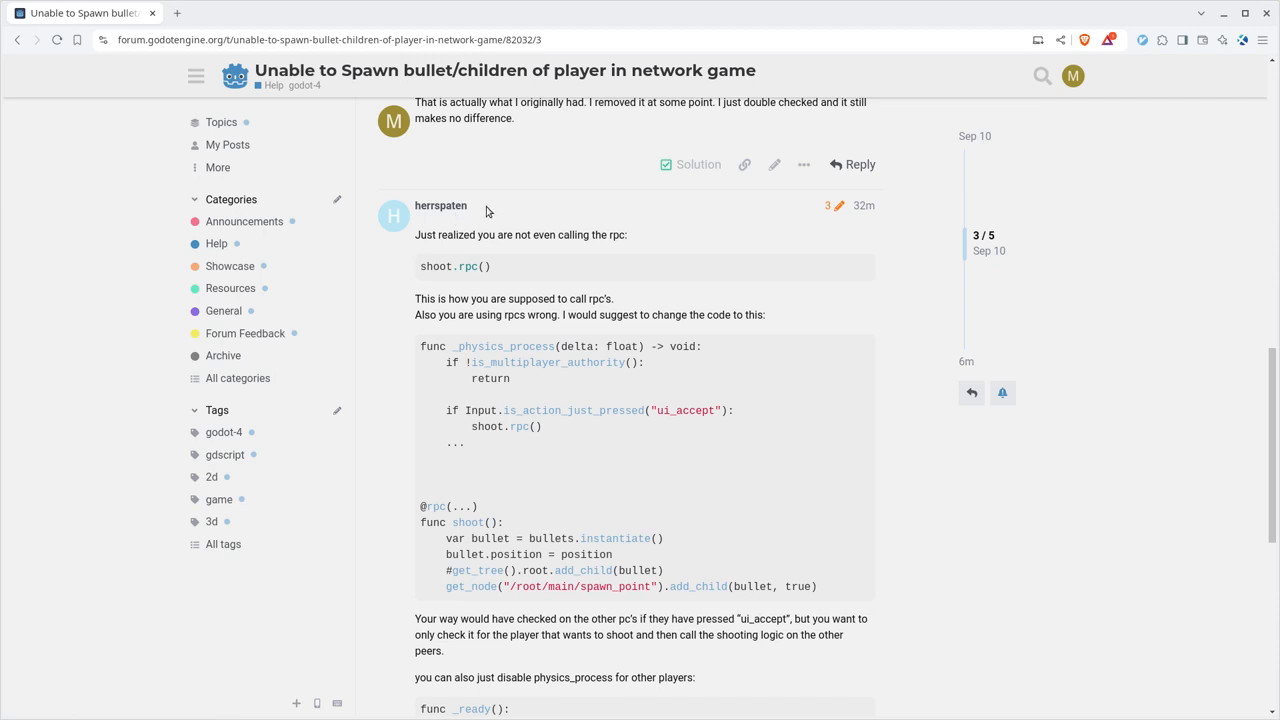
{"action": "mouse_move", "coordinate": [637, 254]}
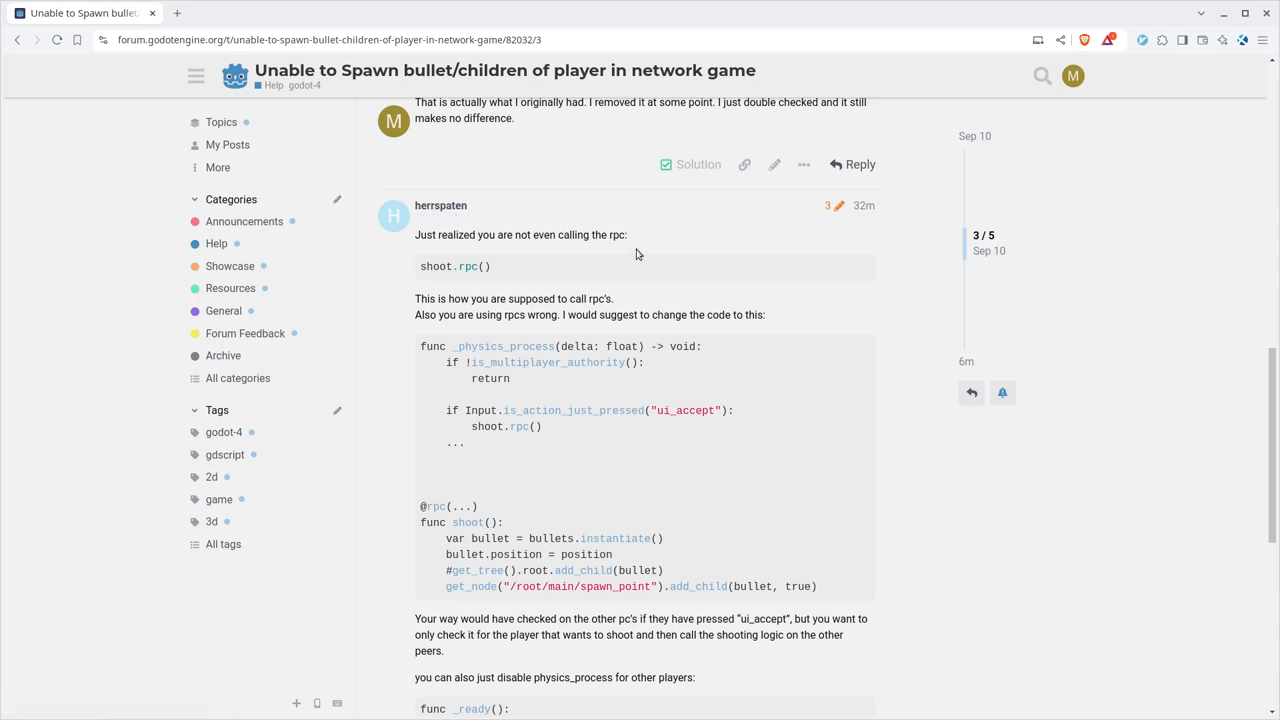